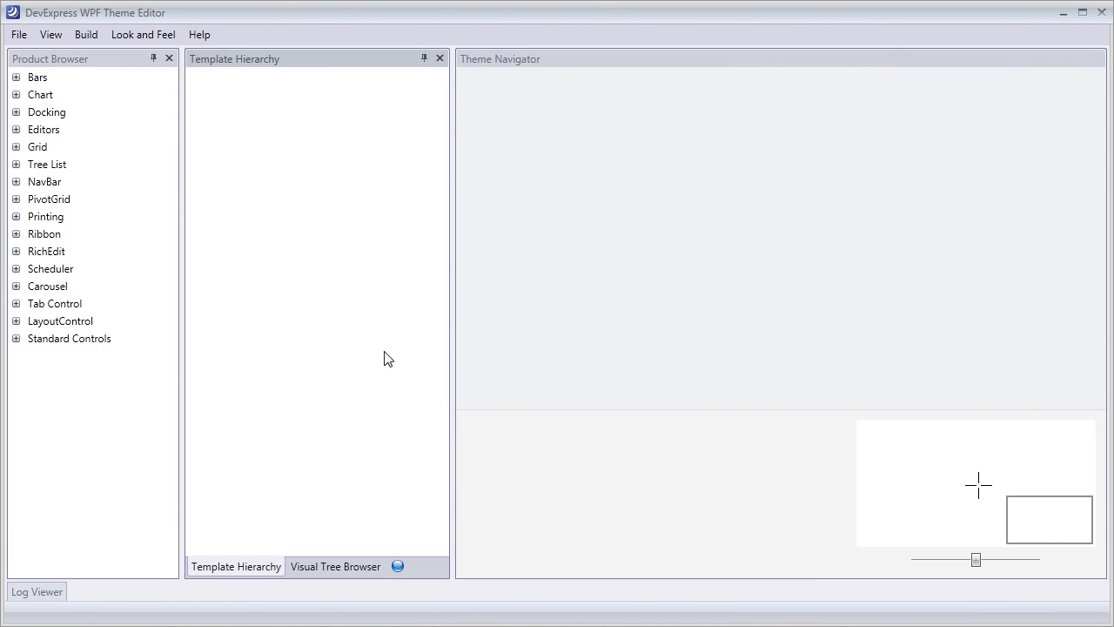
mouse_move(160, 262)
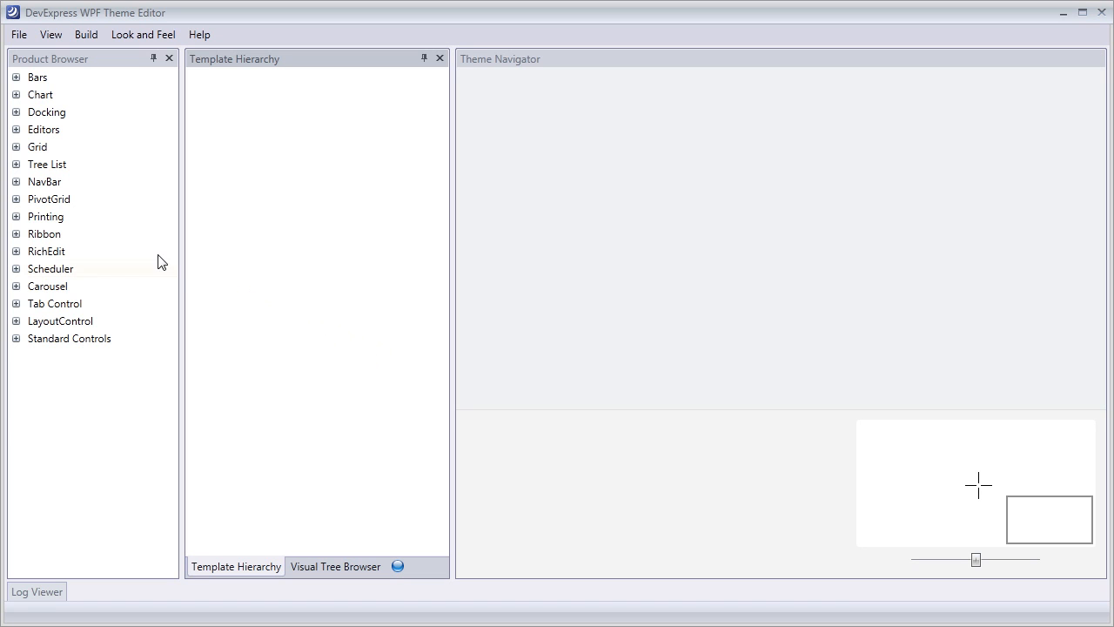
mouse_move(21, 106)
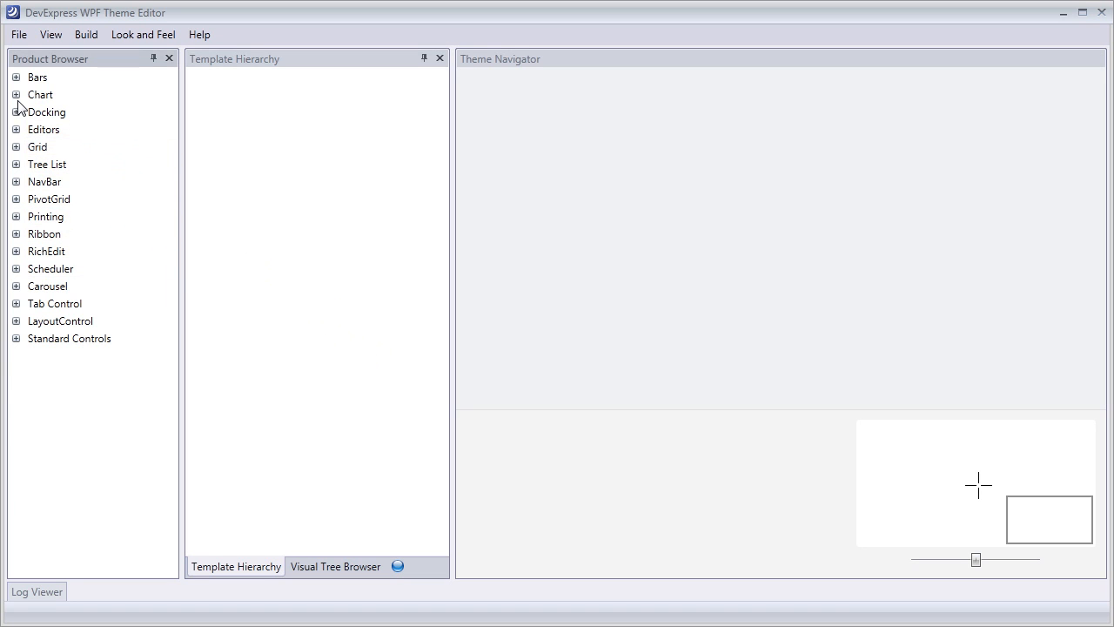
Step: Load the Simple Diagram donut chart preview and send its chart template to Blend for editing
click(16, 94)
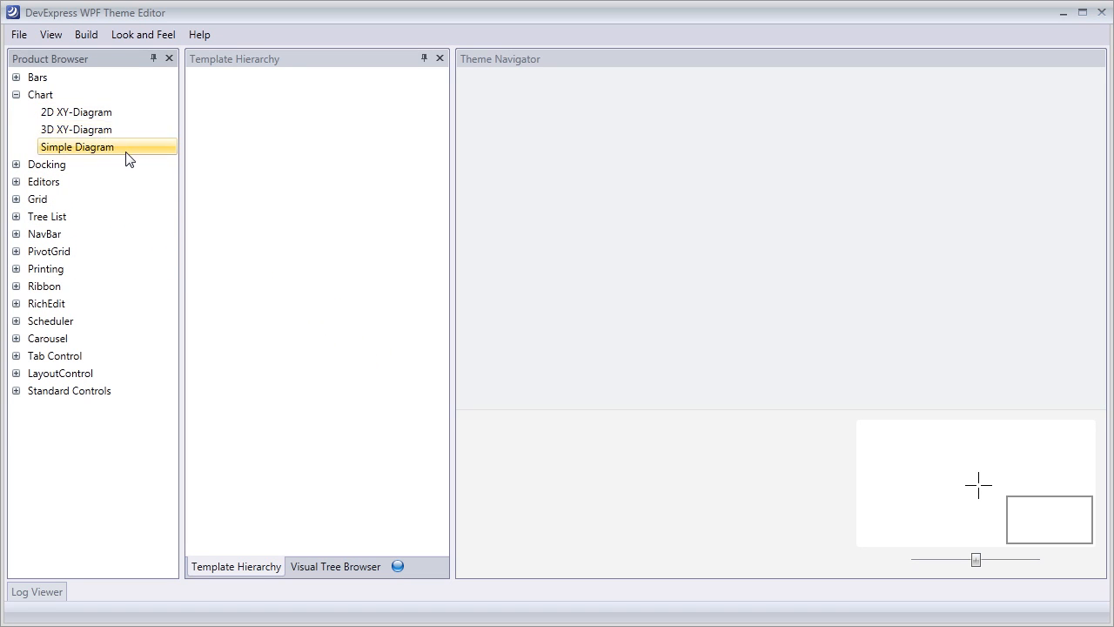
click(77, 147)
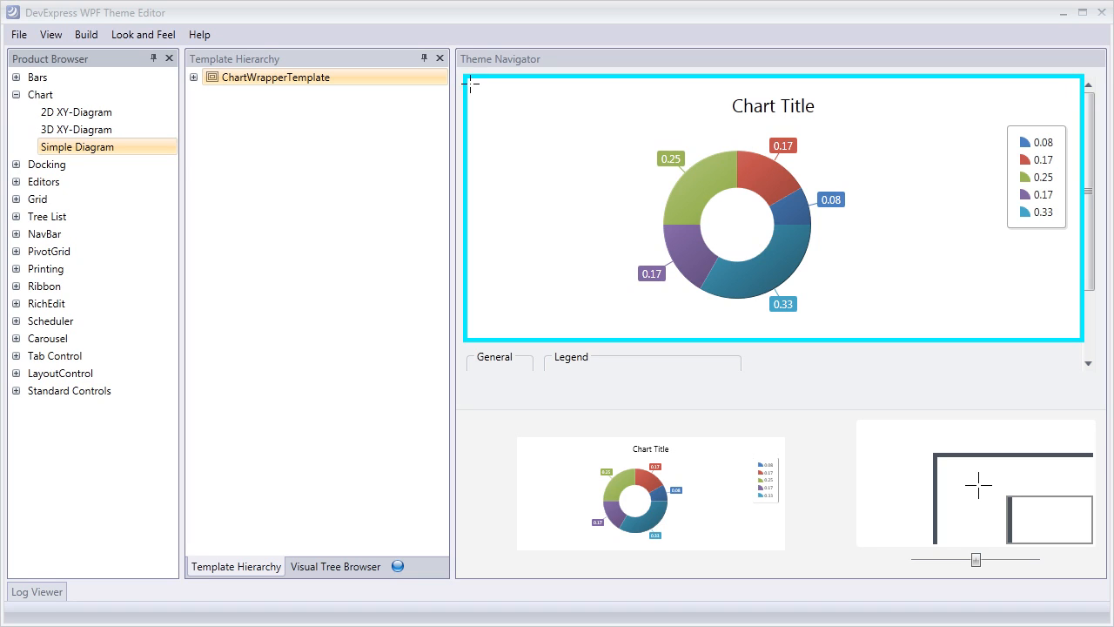
right_click(275, 77)
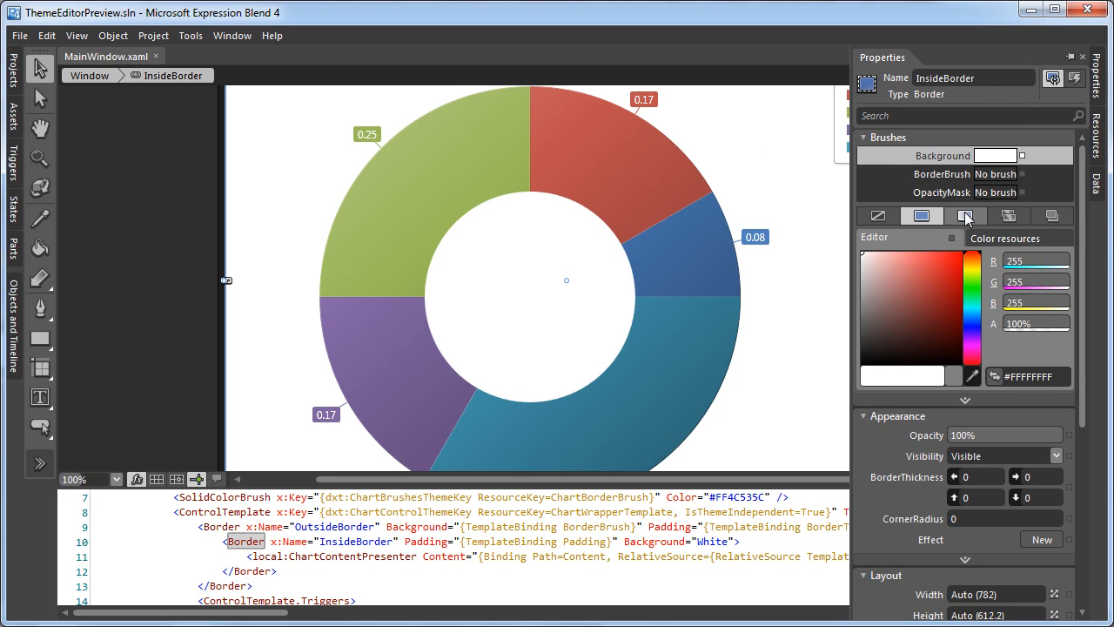
Step: Make the InsideBorder background a reversed gradient brush with its top stop set to pink
click(965, 216)
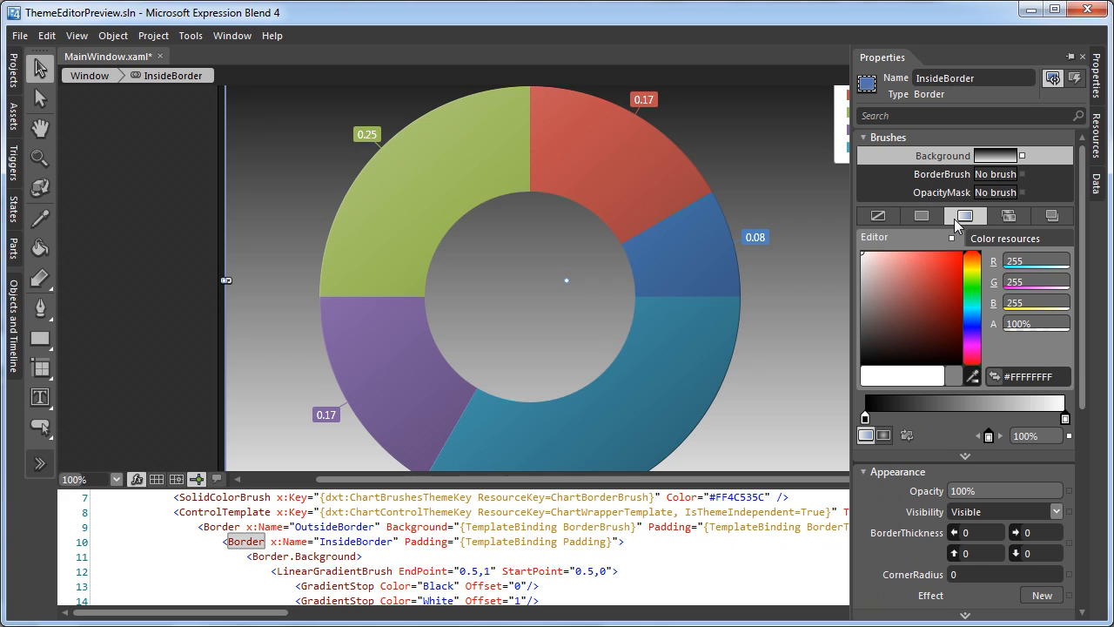
click(905, 436)
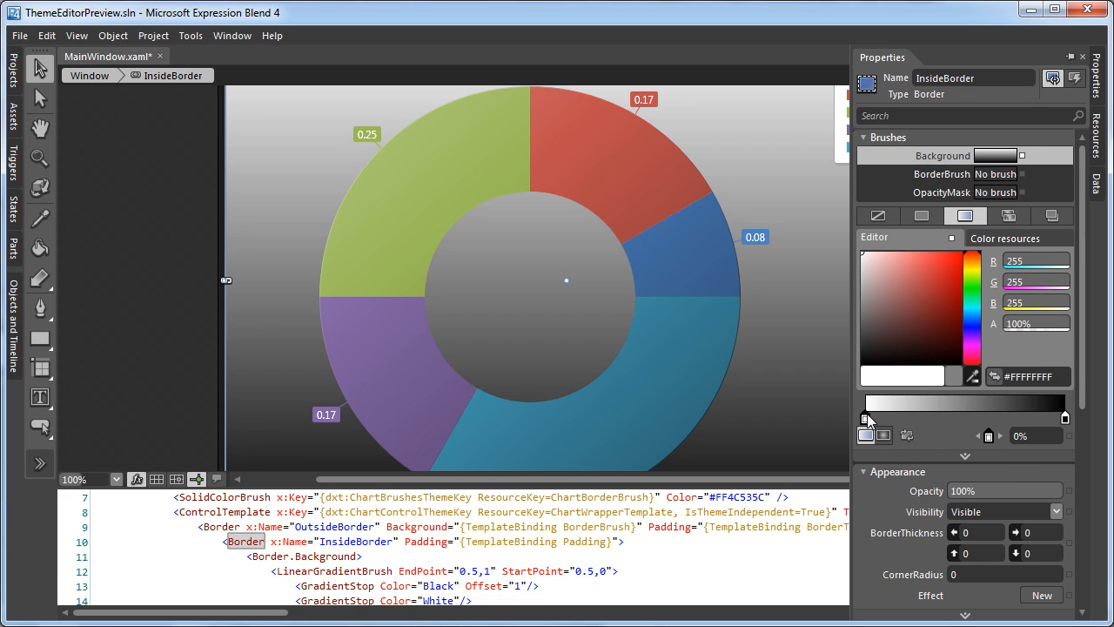
click(905, 258)
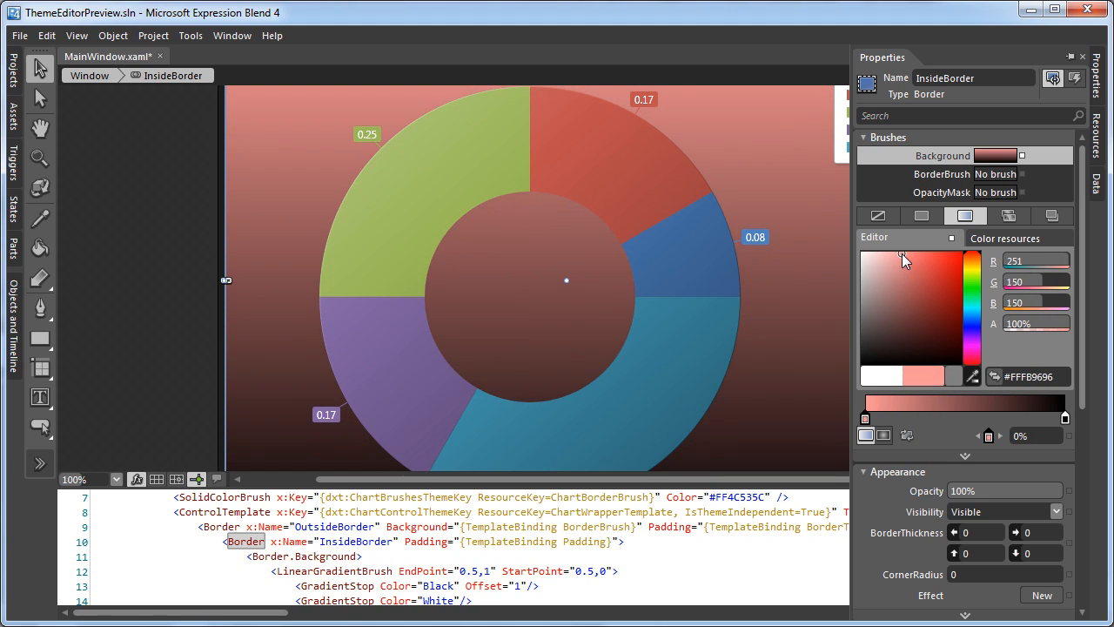
click(896, 261)
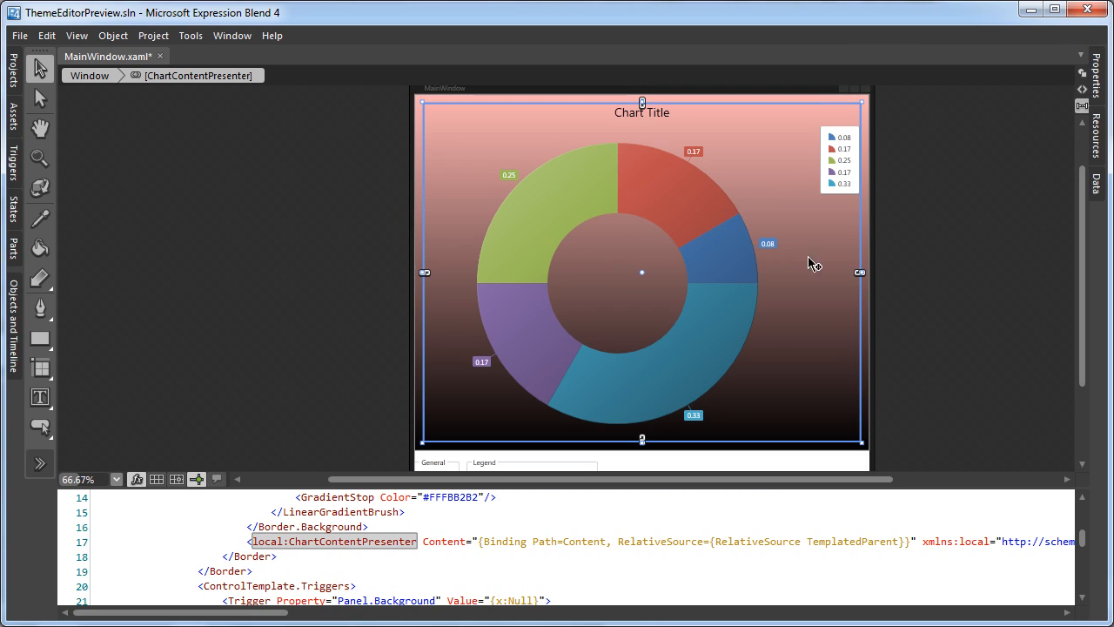
Step: Close Blend and answer Yes to apply the pink-to-black gradient to the chart preview
click(1087, 10)
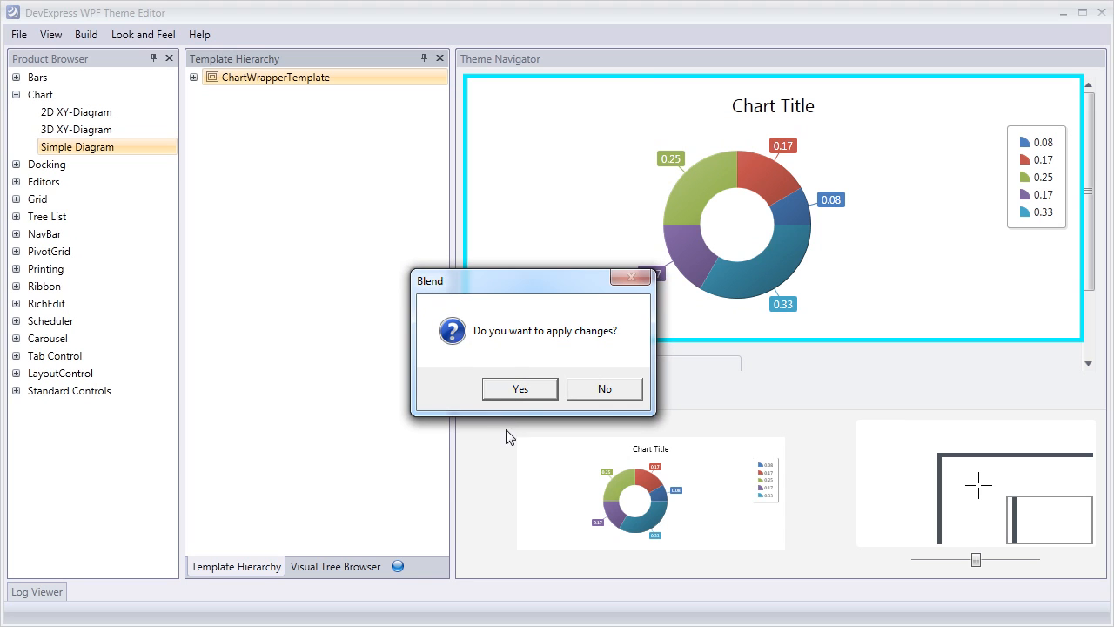
click(519, 388)
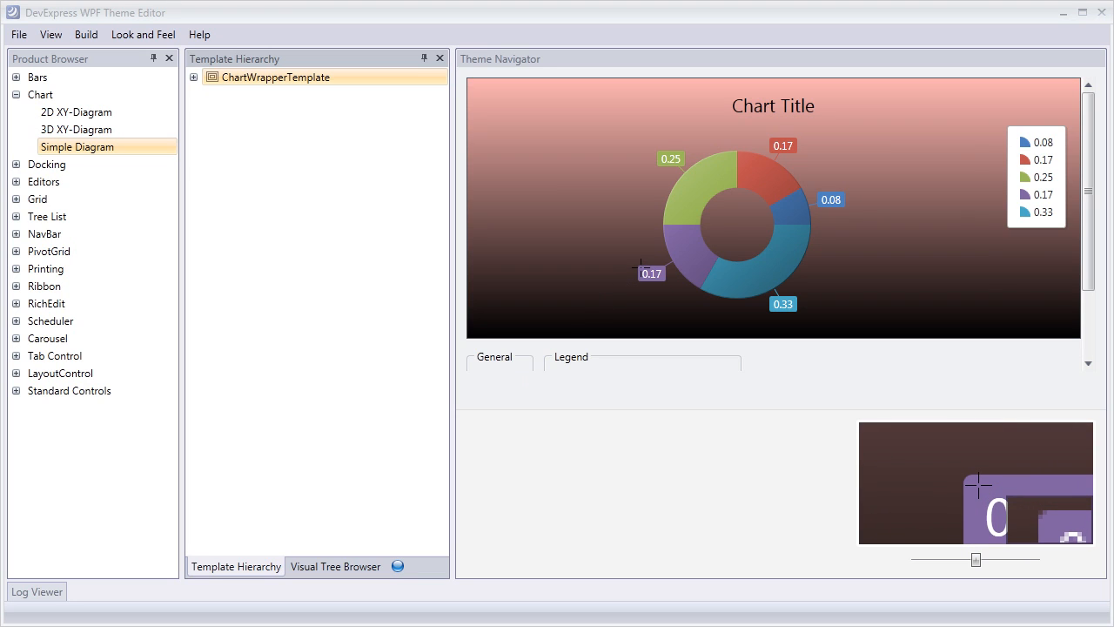
Step: Select the 0.17 series label to get SeriesLabelTemplate and send it to Blend for editing
click(651, 272)
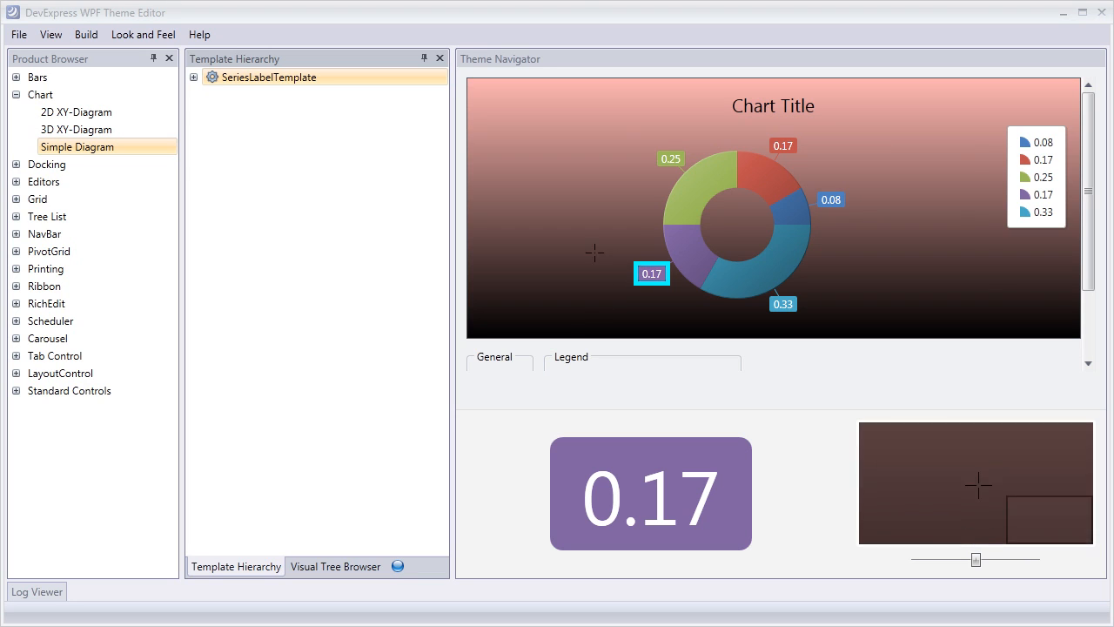
right_click(268, 77)
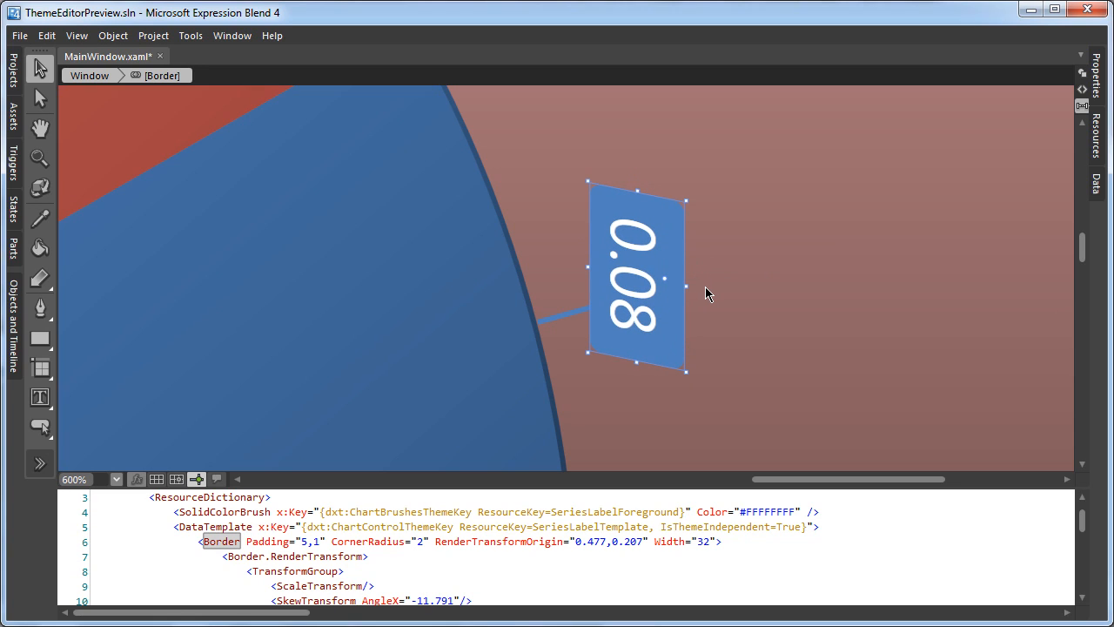
Step: Deselect to view the rotated, skewed label Border and close Blend
click(867, 231)
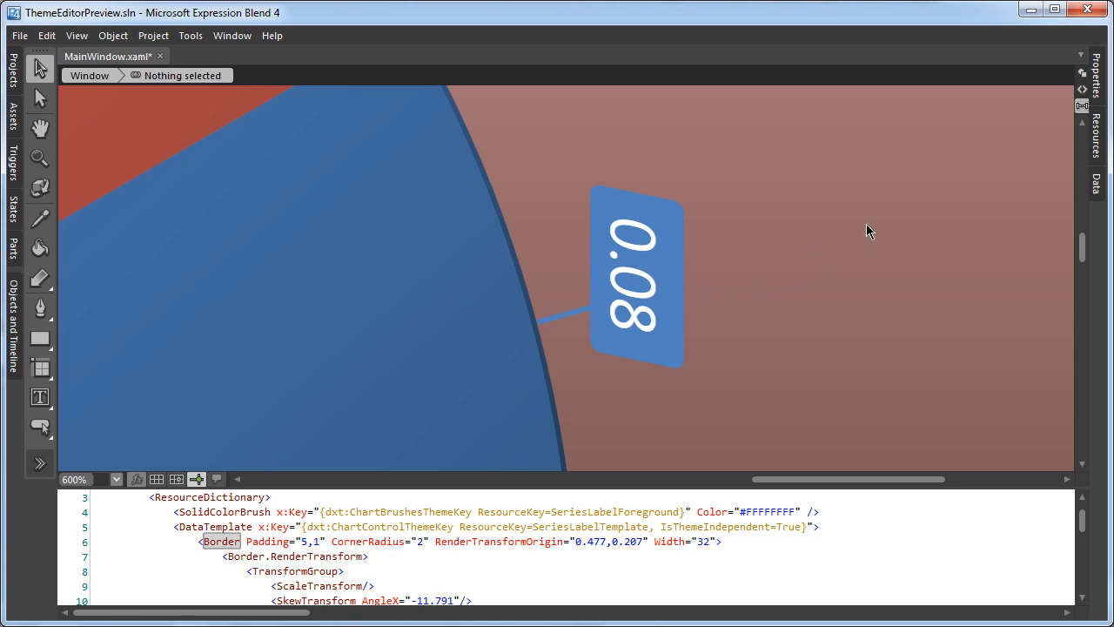
click(1086, 10)
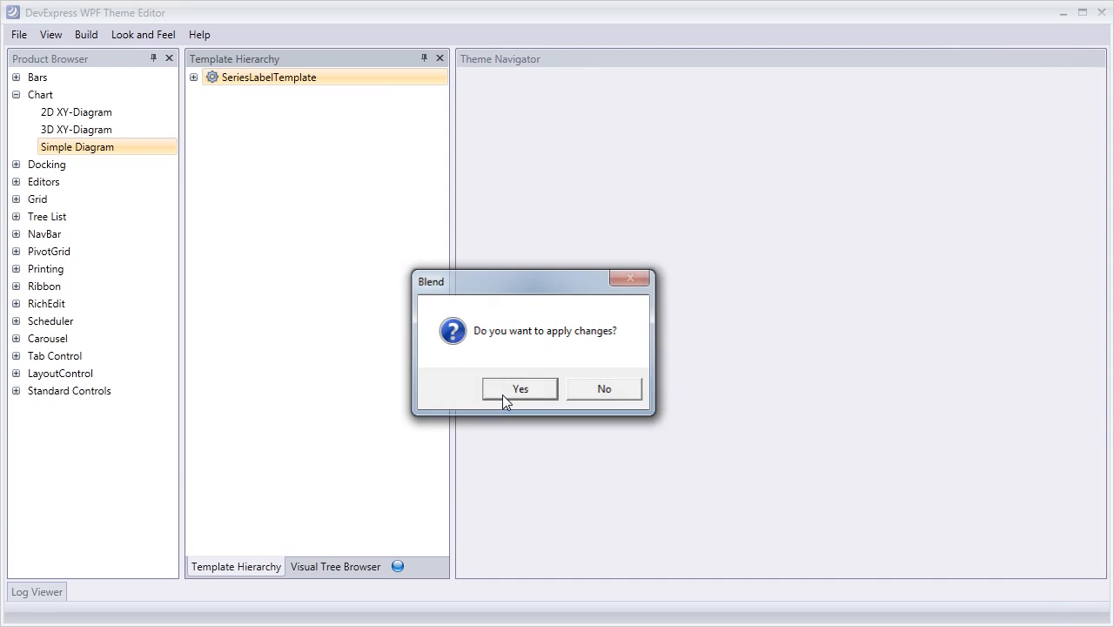
Step: Answer Yes to apply the tilted series label changes to the chart theme
click(519, 388)
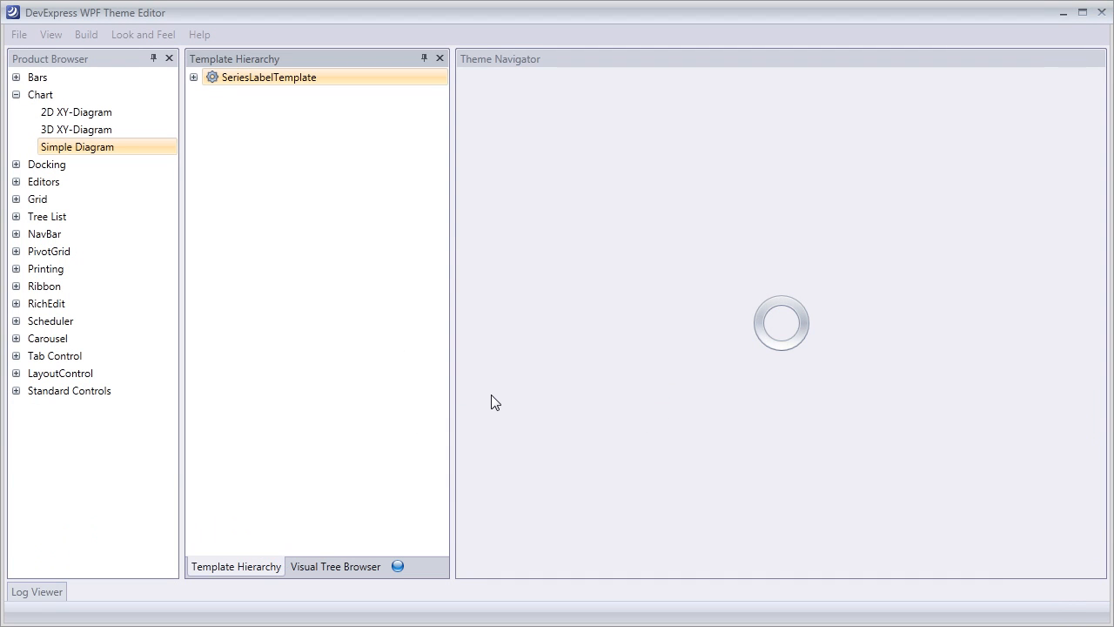